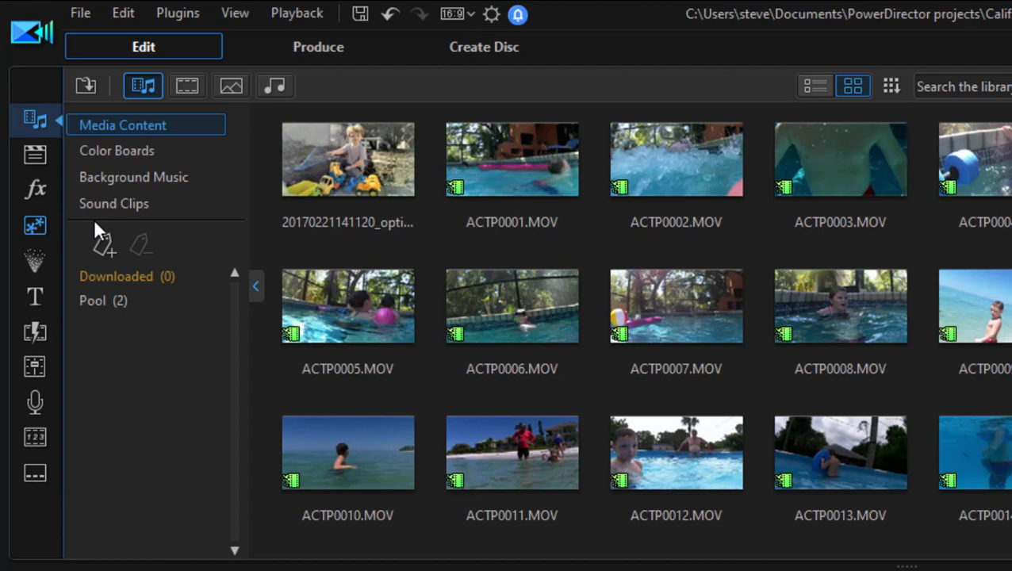
mouse_move(35, 225)
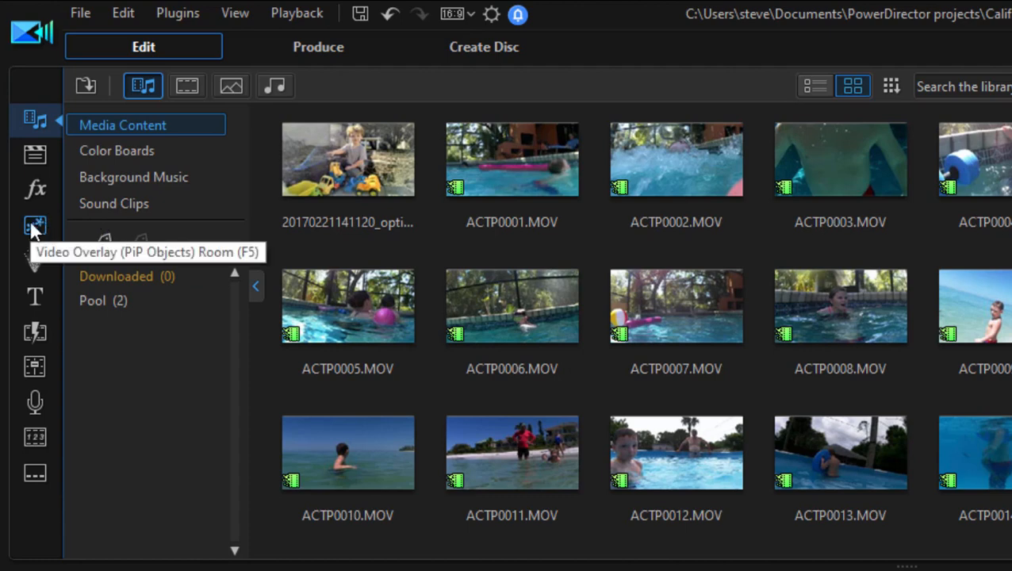
Show the PiP Objects room with the video overlay templates and categories.
click(35, 225)
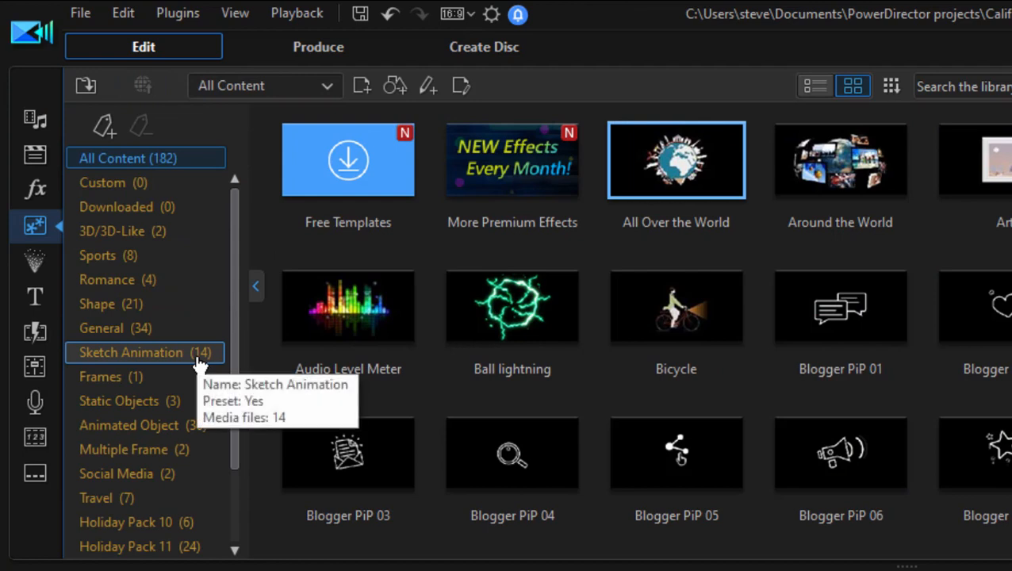
mouse_move(198, 363)
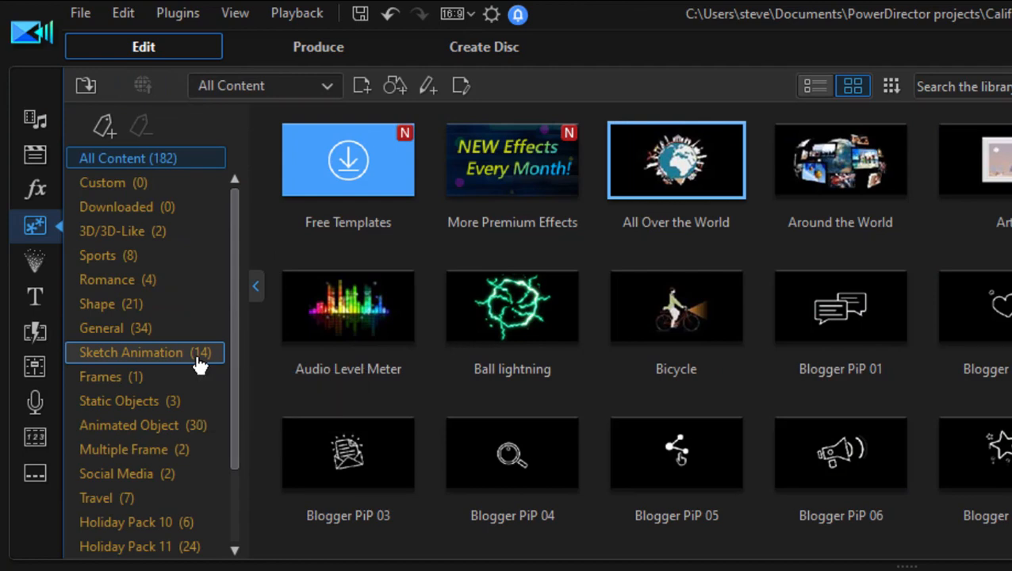
Add Sketch Animation 01 (circle) from the Sketch Animation category over the beach clip.
click(131, 352)
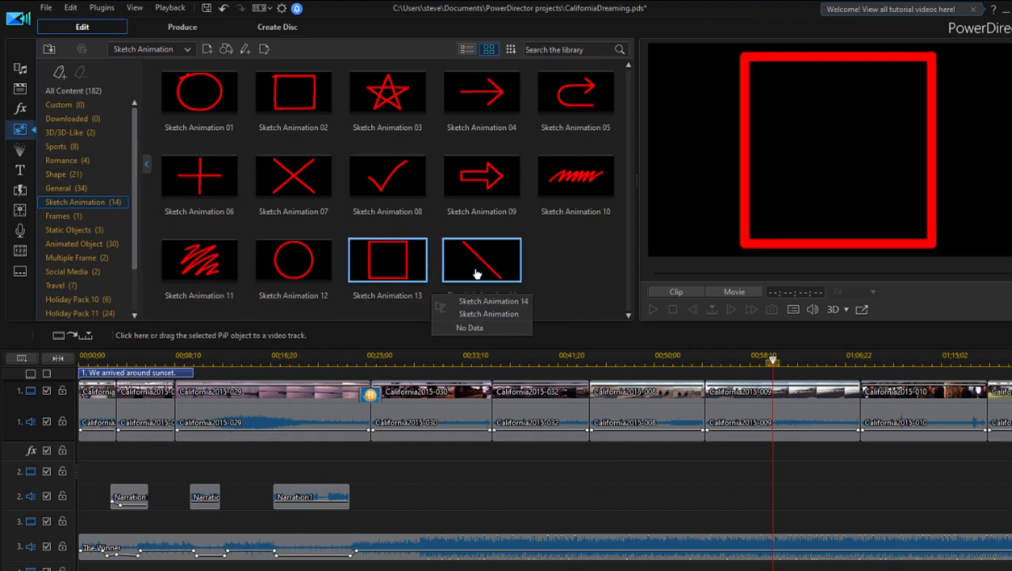
click(198, 90)
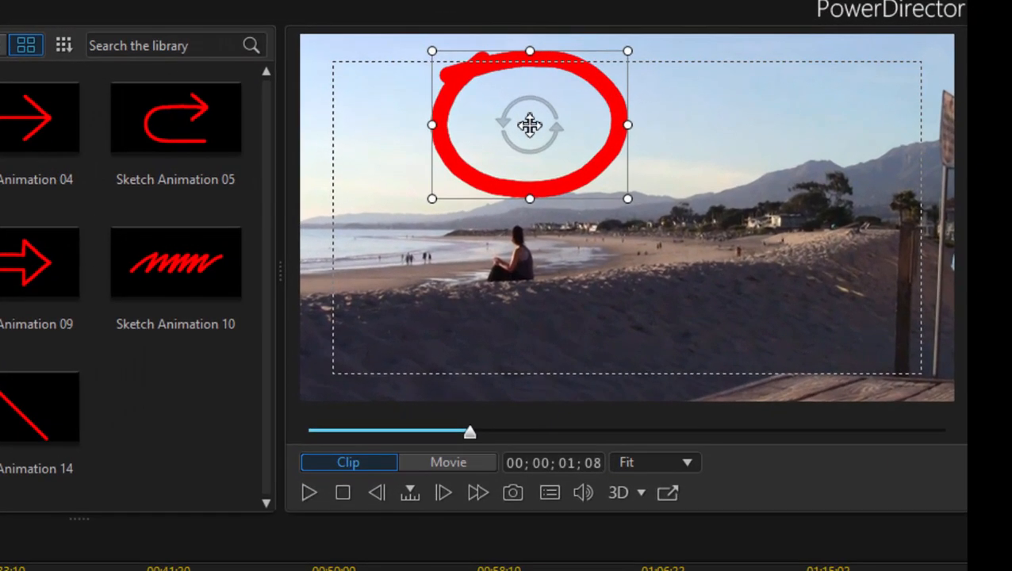
Move the red sketch circle down so it encloses the person seated on the beach.
drag(530, 124, 510, 251)
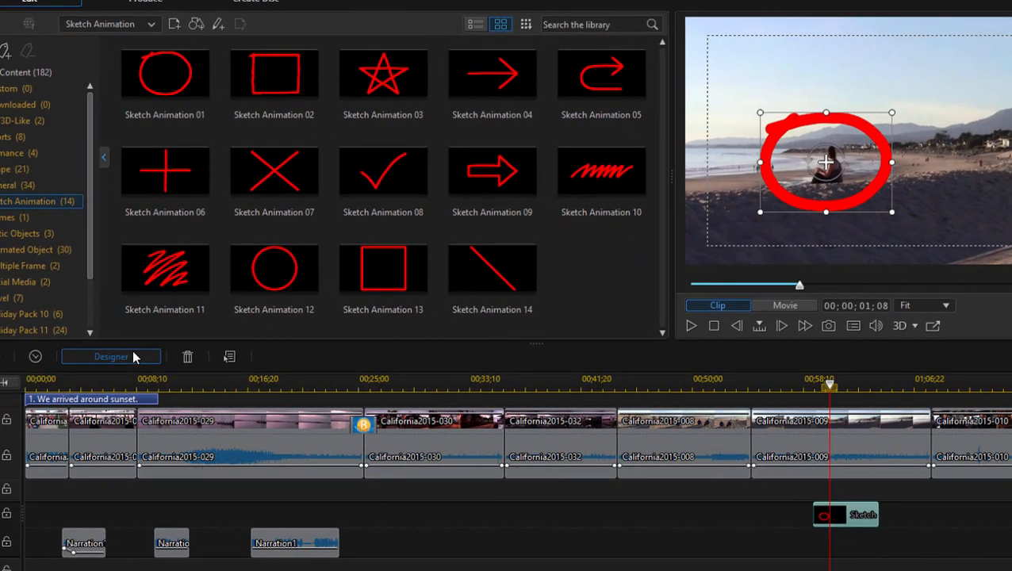
In the Sketch Designer, thin the circle's stroke to width 18 and keep its colour red.
click(111, 355)
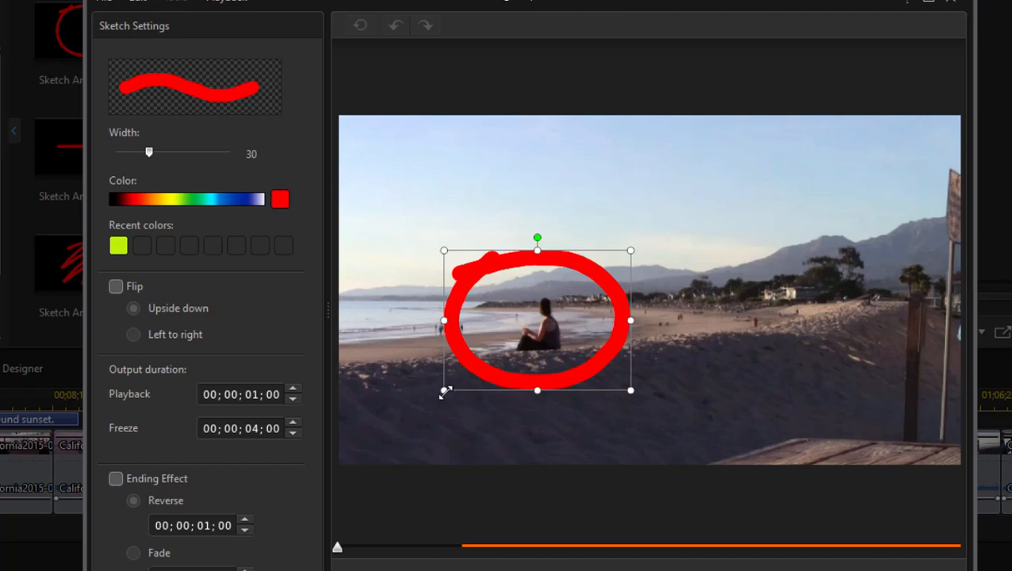
drag(149, 152, 143, 152)
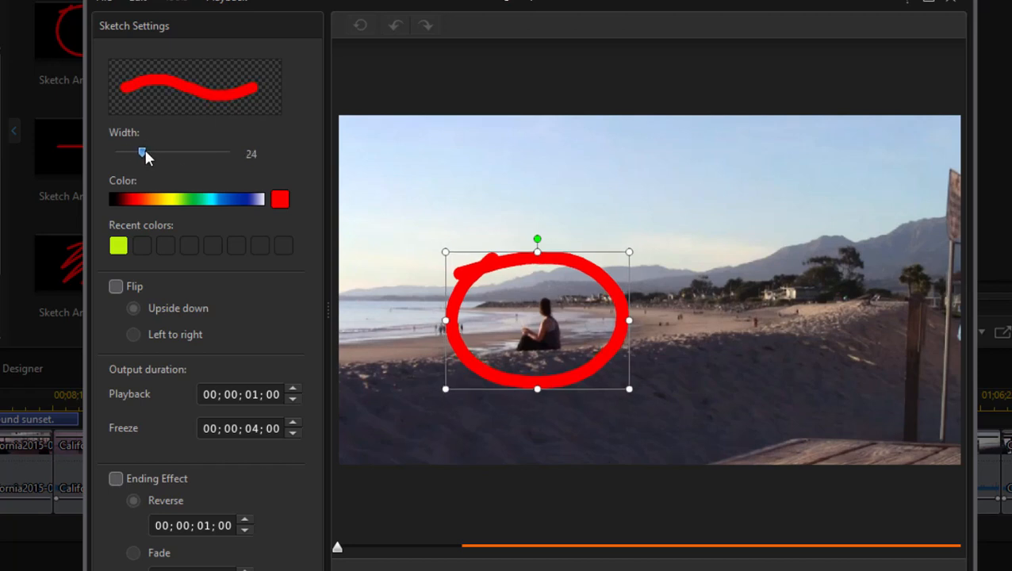
drag(142, 152, 134, 152)
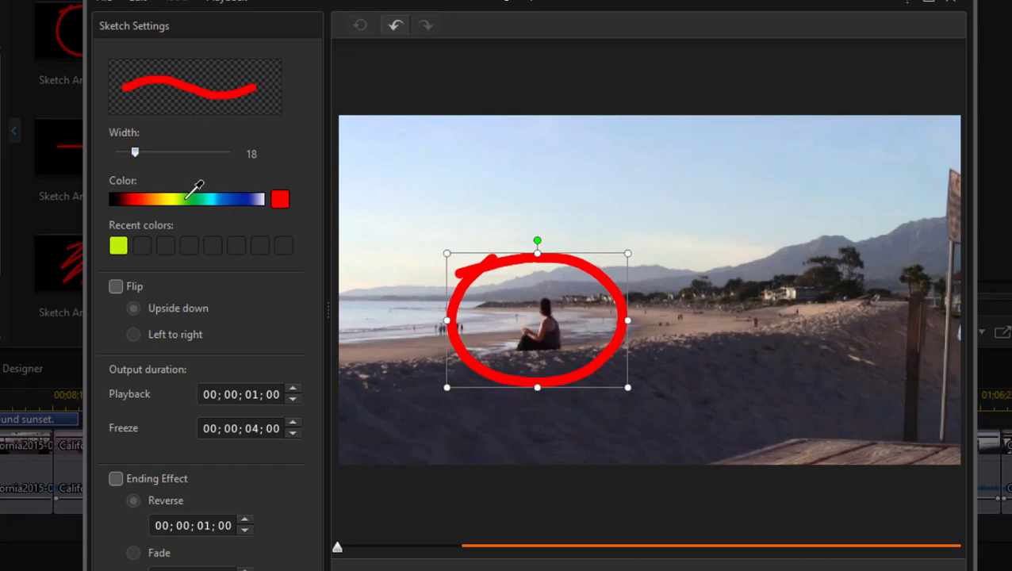
click(193, 199)
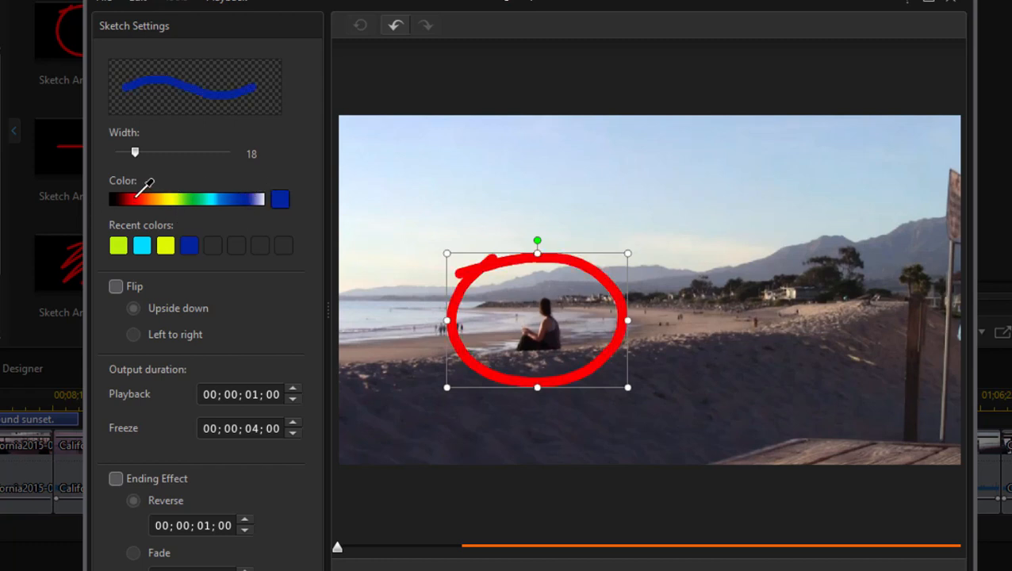
click(213, 244)
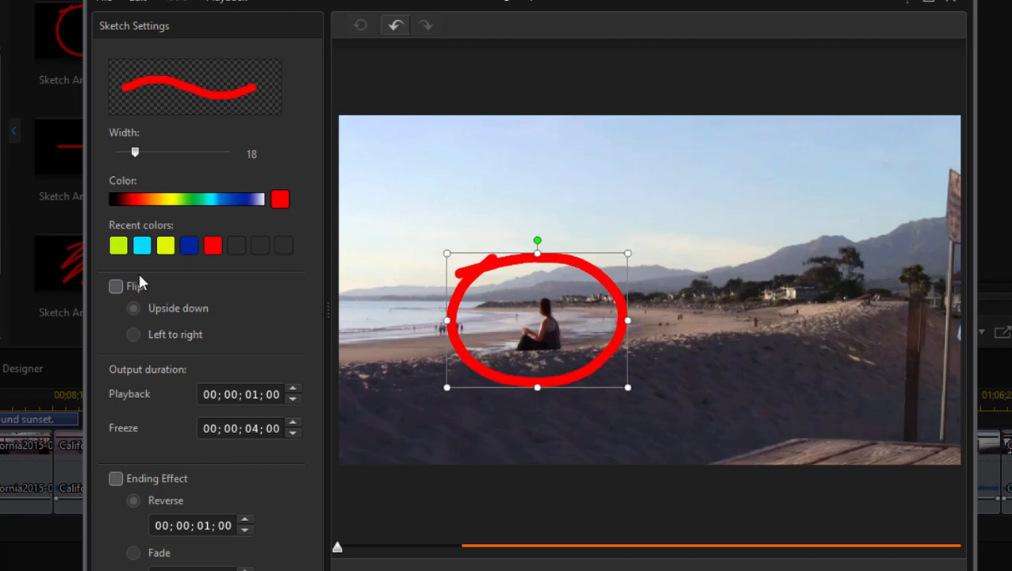
mouse_move(520, 381)
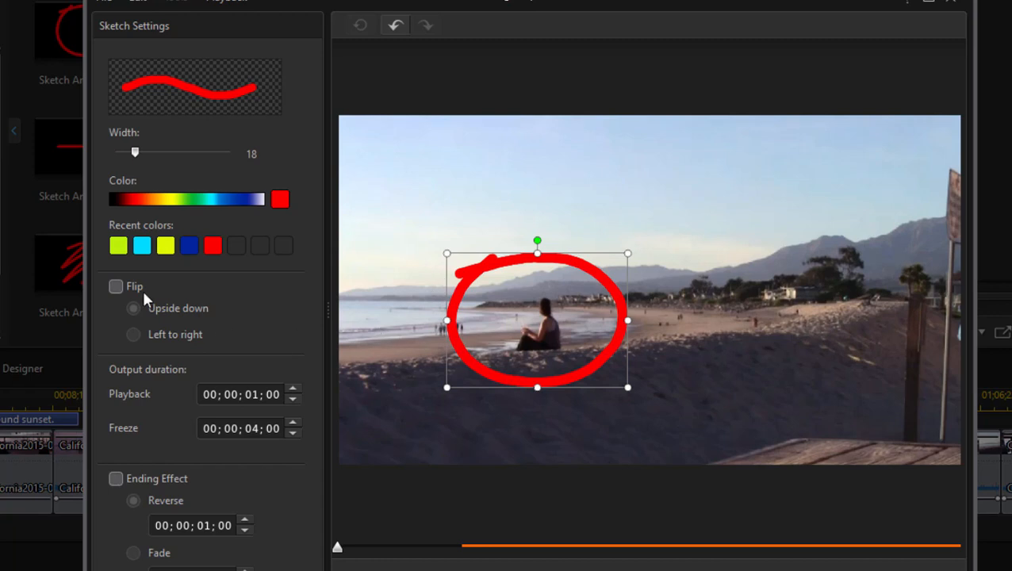
click(116, 285)
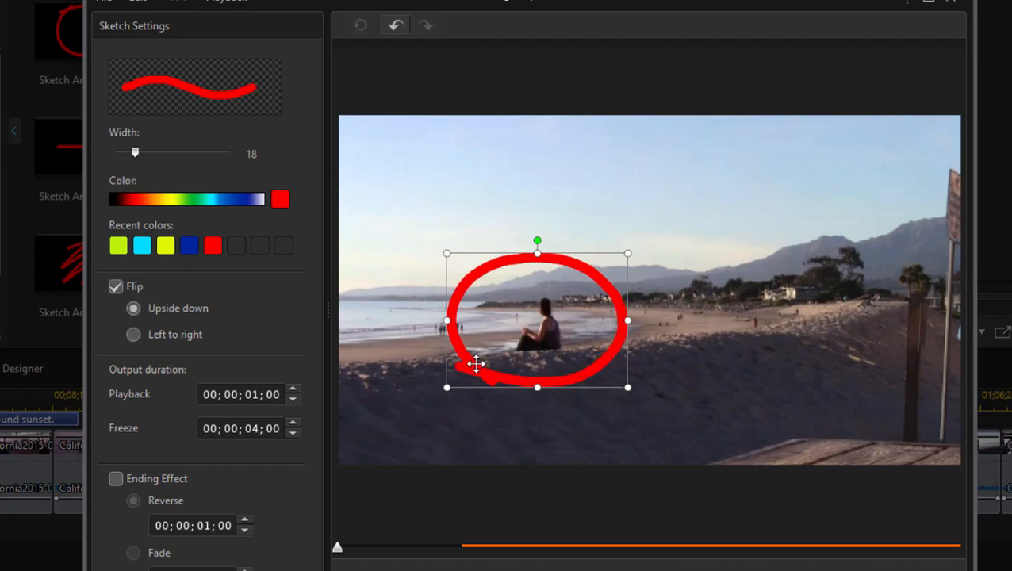
click(133, 333)
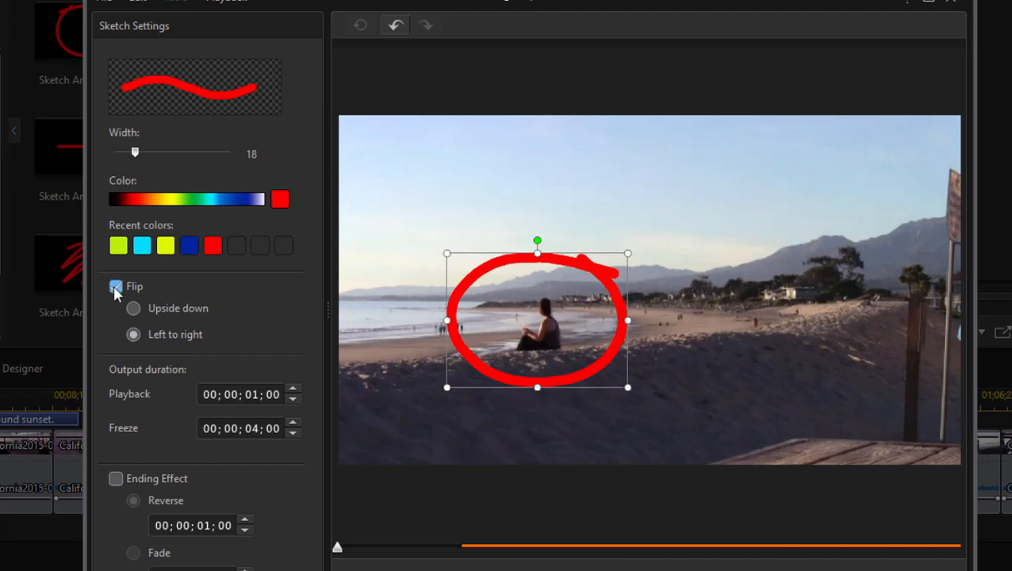
click(115, 286)
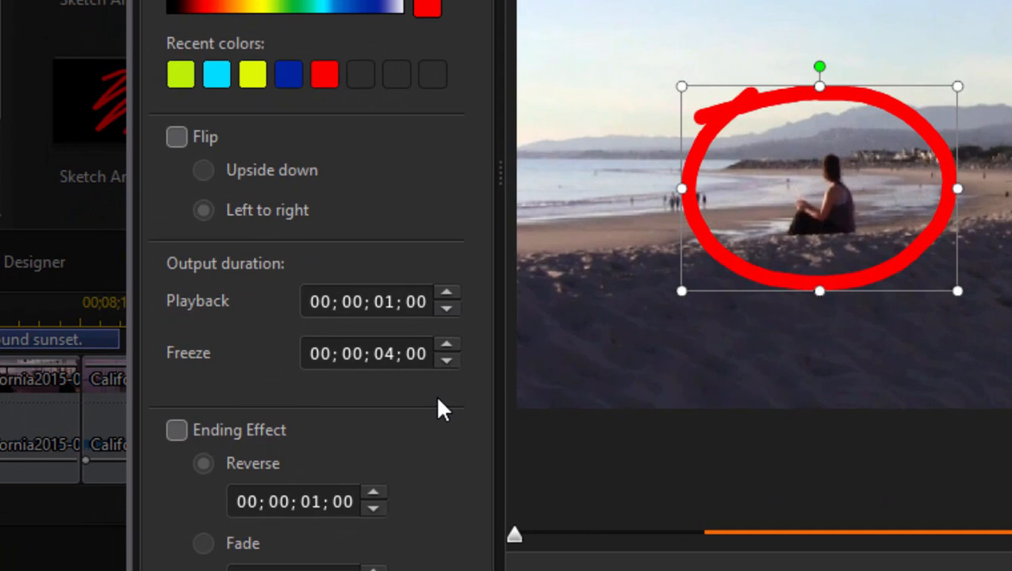
Set the sketch playback duration to 00;00;02;00 and enable an ending effect.
click(380, 302)
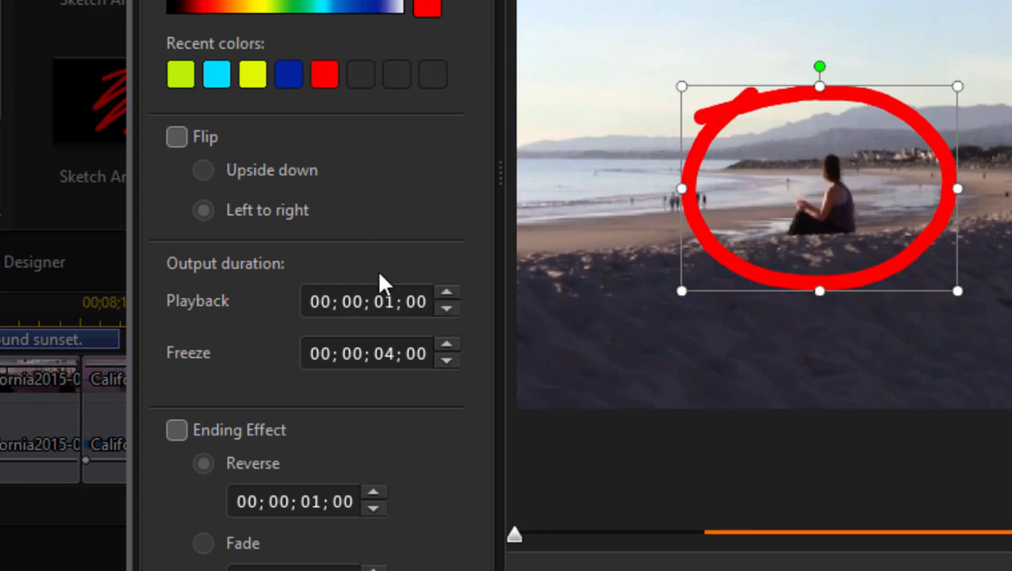
mouse_move(355, 416)
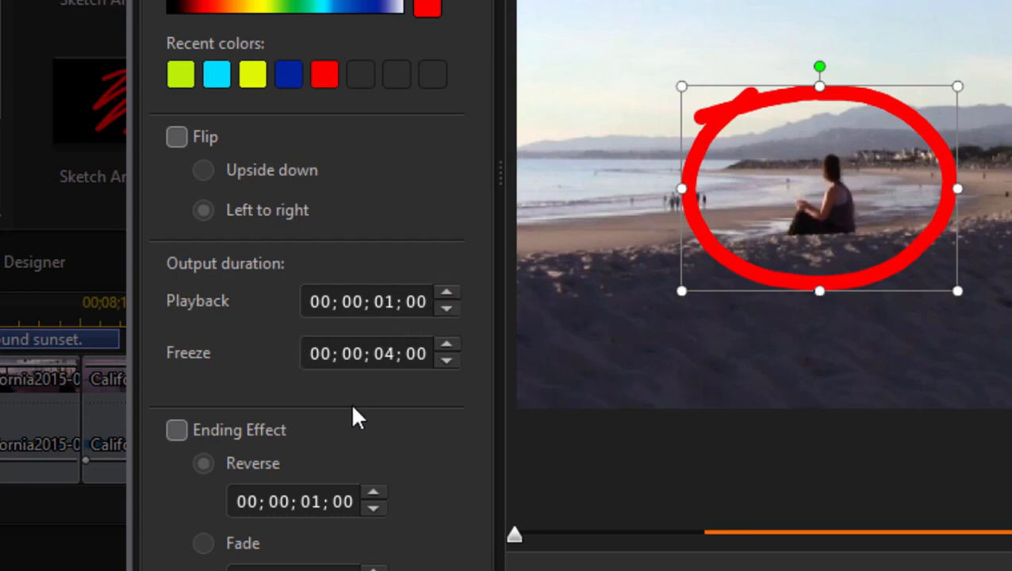
mouse_move(306, 339)
text(2)
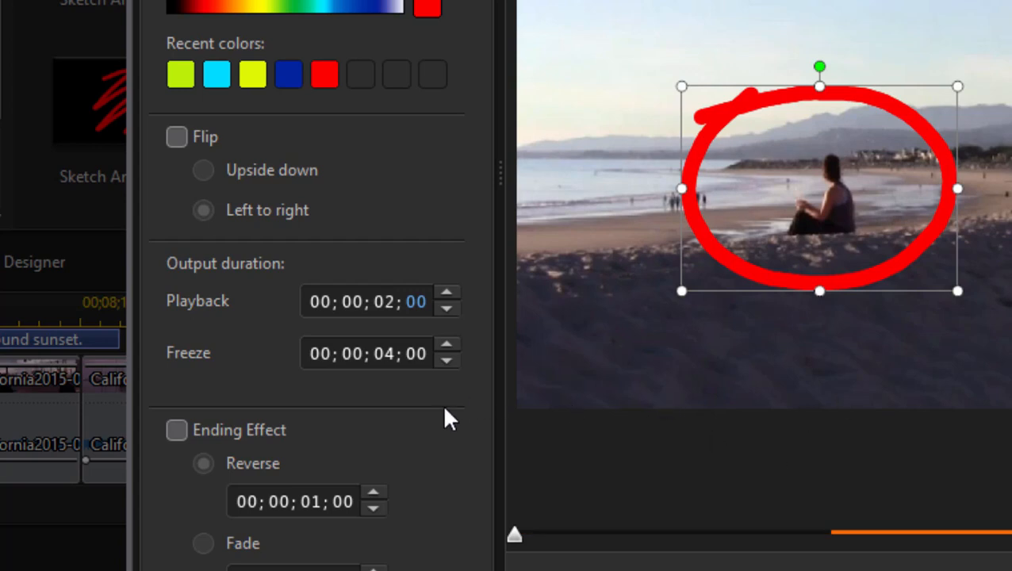
mouse_move(388, 352)
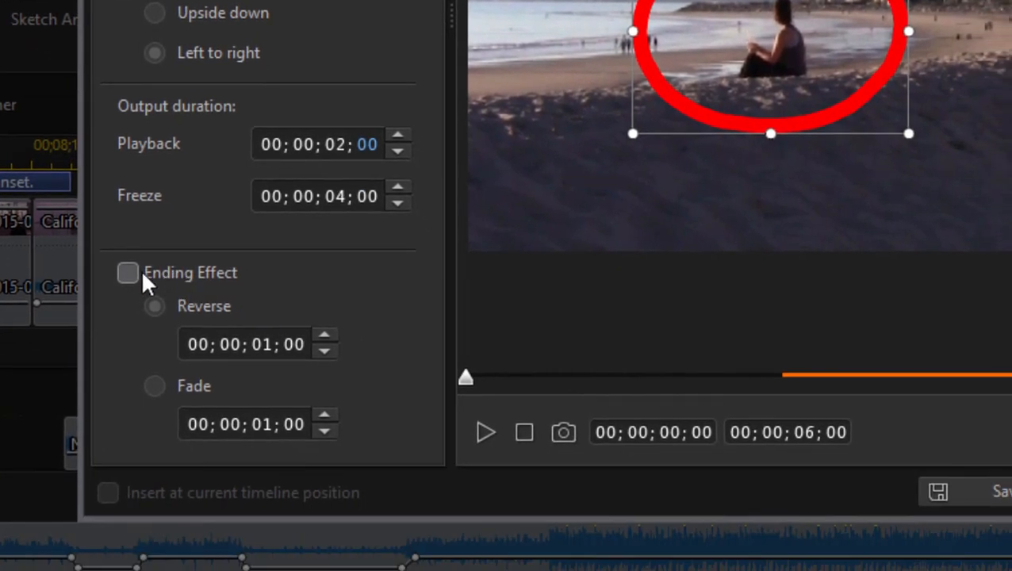
click(127, 273)
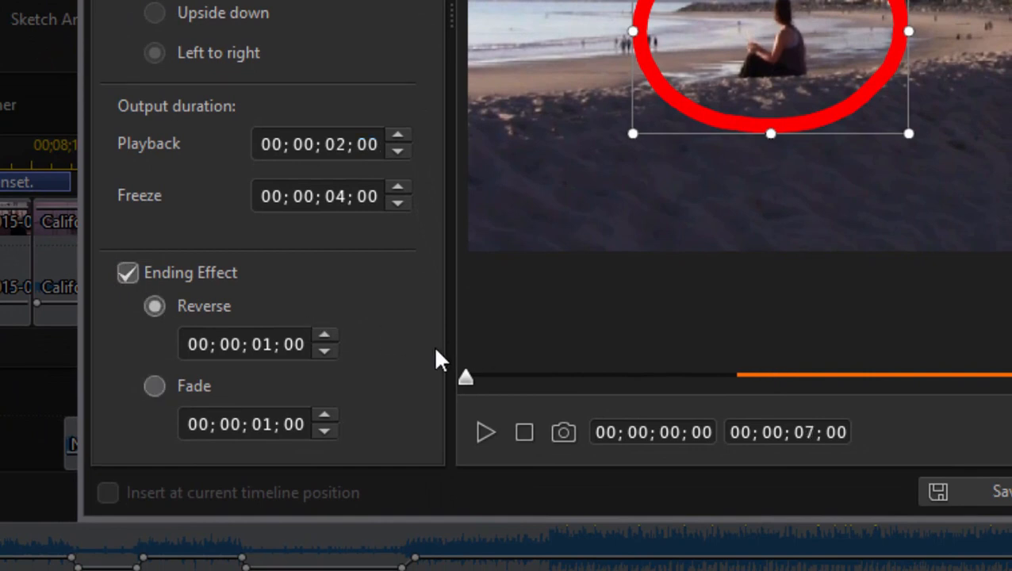
mouse_move(230, 328)
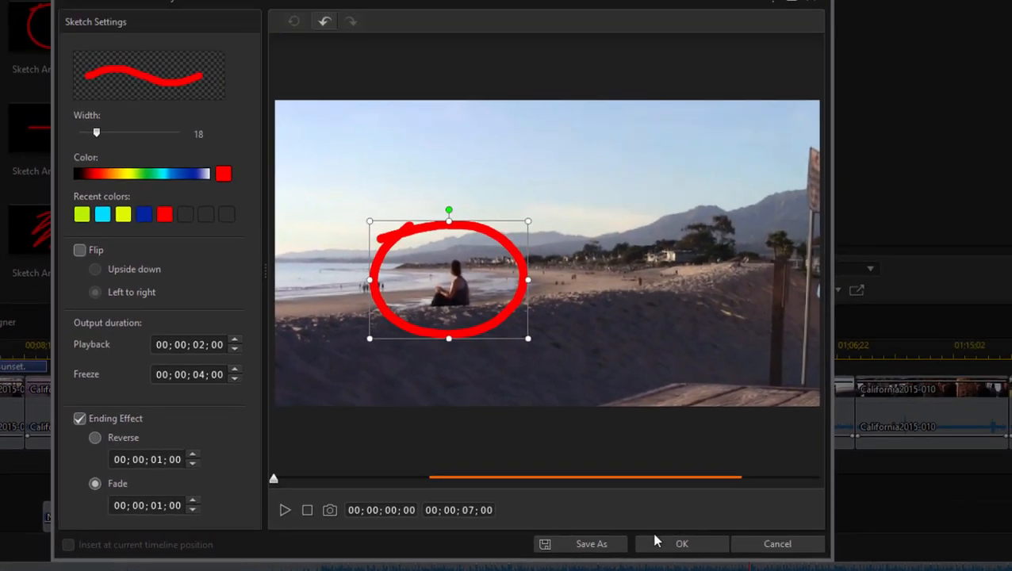
Apply the sketch settings and play the movie to watch the red circle draw itself.
click(682, 542)
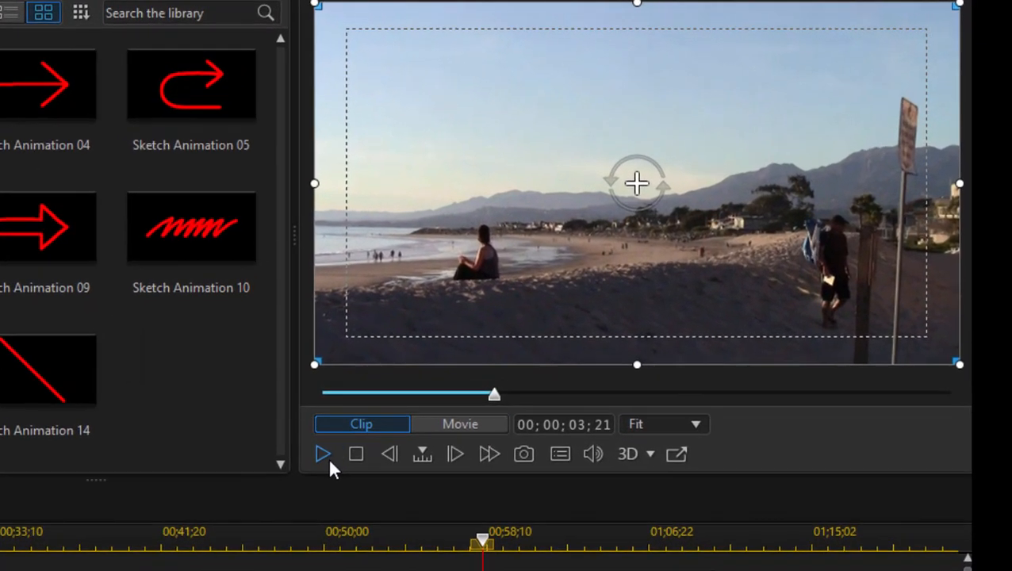
click(460, 424)
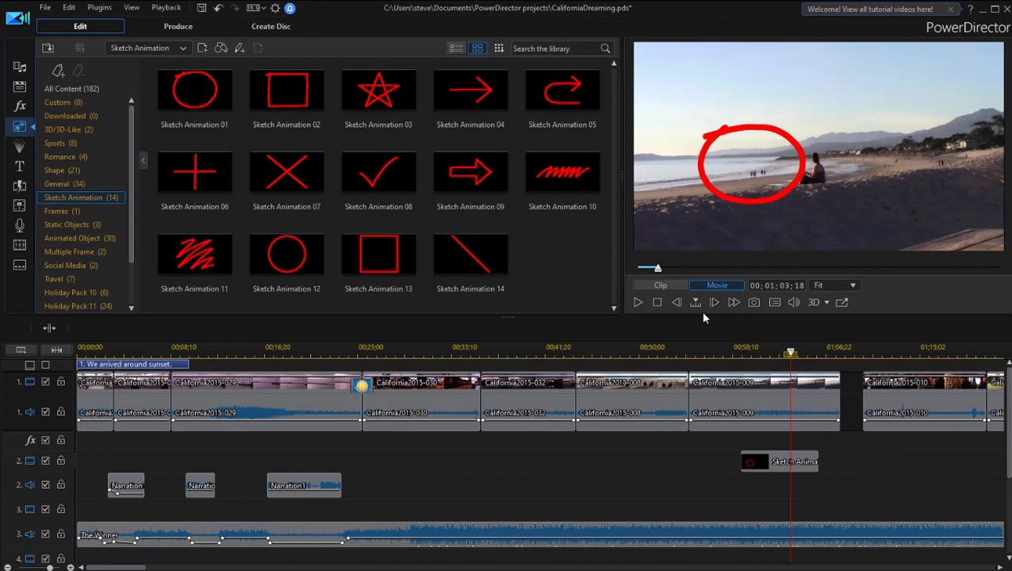
click(778, 462)
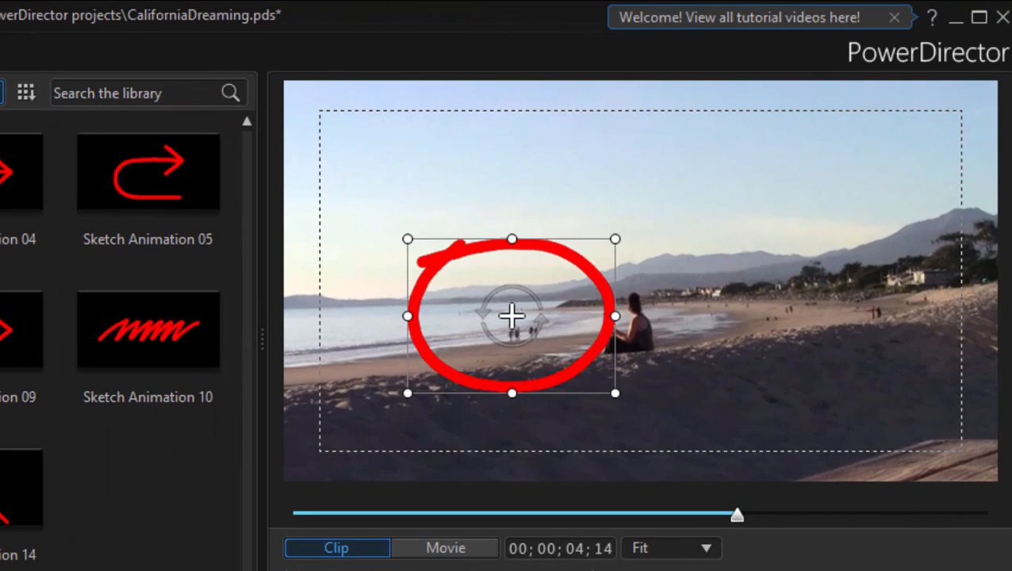
click(444, 547)
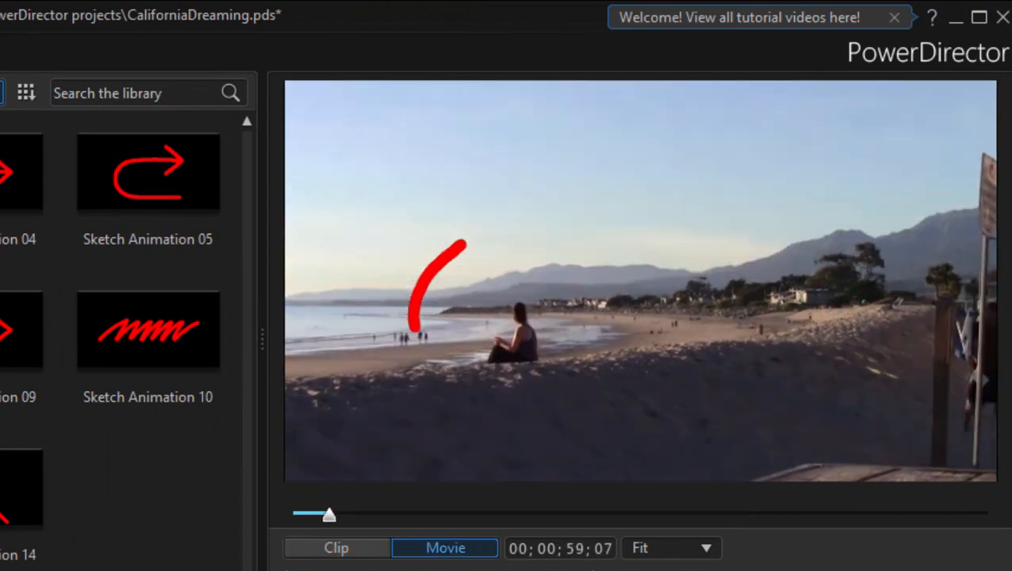